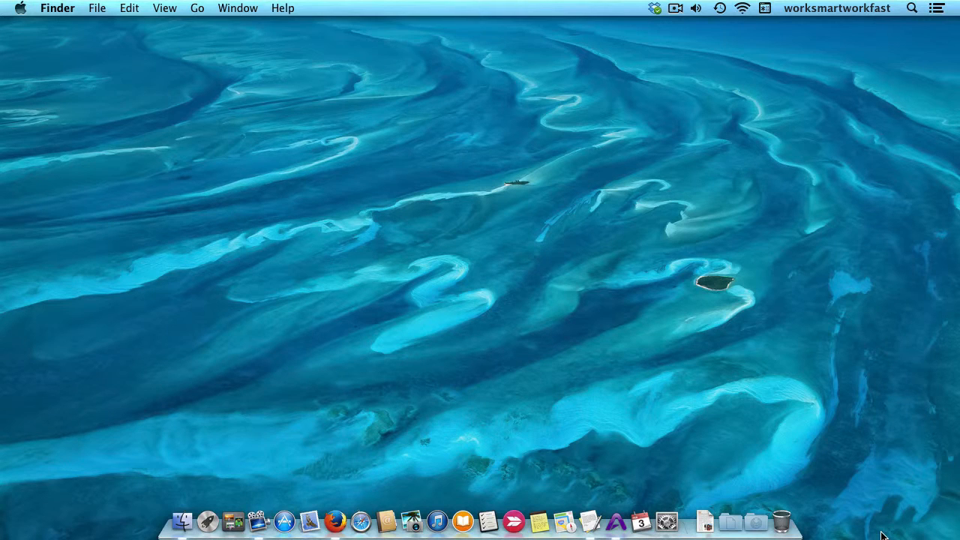
{"action": "mouse_move", "coordinate": [863, 488]}
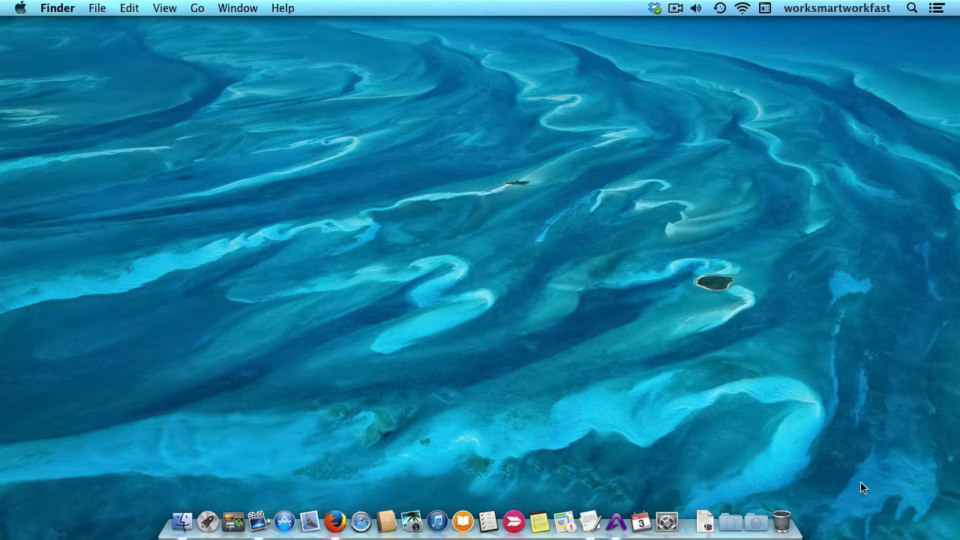
{"action": "mouse_move", "coordinate": [903, 33]}
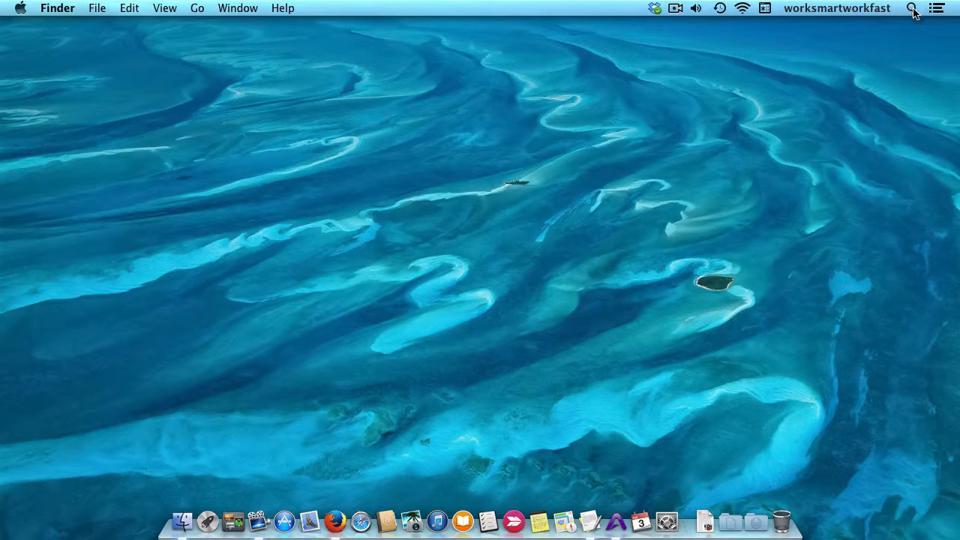
Step: Open the Spotlight pane in System Preferences from the Dock
{"action": "left_click", "coordinate": [912, 8]}
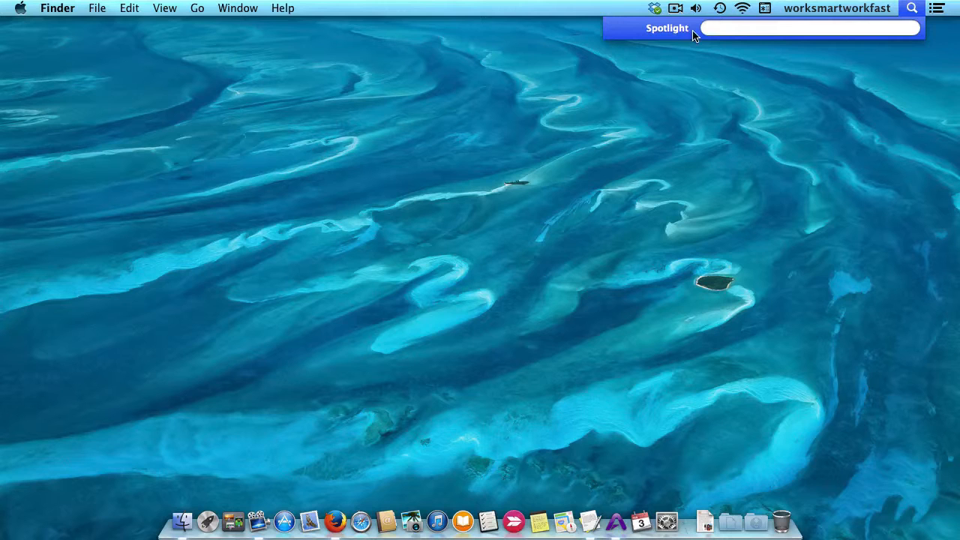
{"action": "mouse_move", "coordinate": [613, 125]}
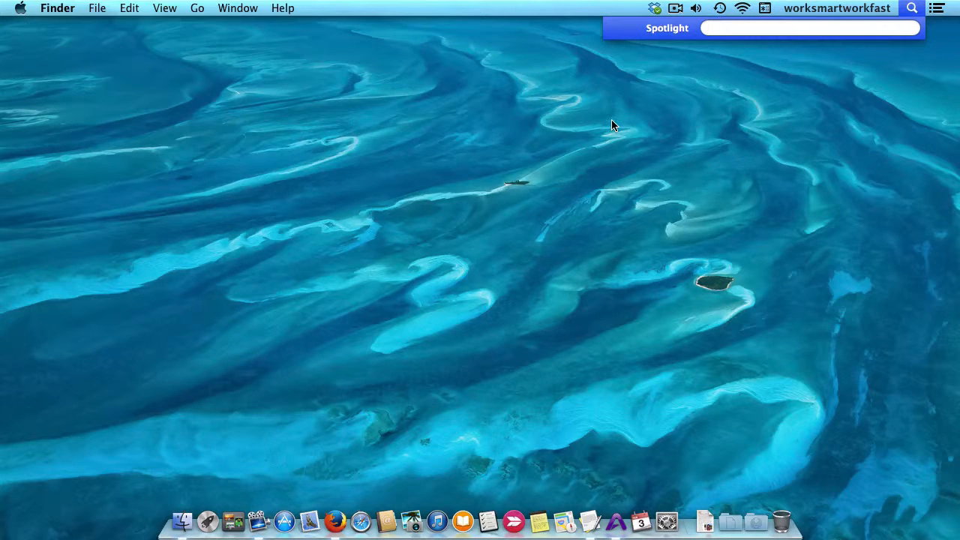
{"action": "left_click", "coordinate": [912, 8]}
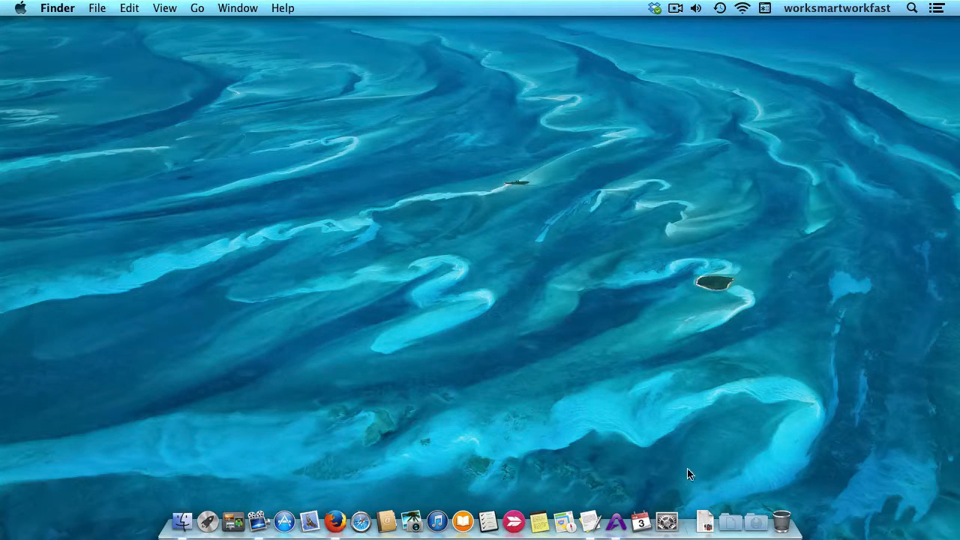
{"action": "mouse_move", "coordinate": [667, 521]}
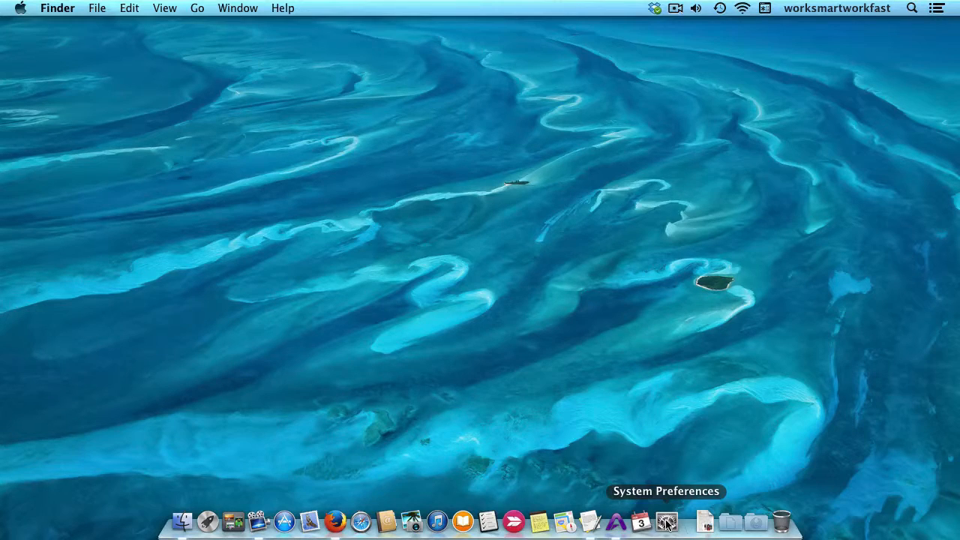
{"action": "left_click", "coordinate": [666, 521]}
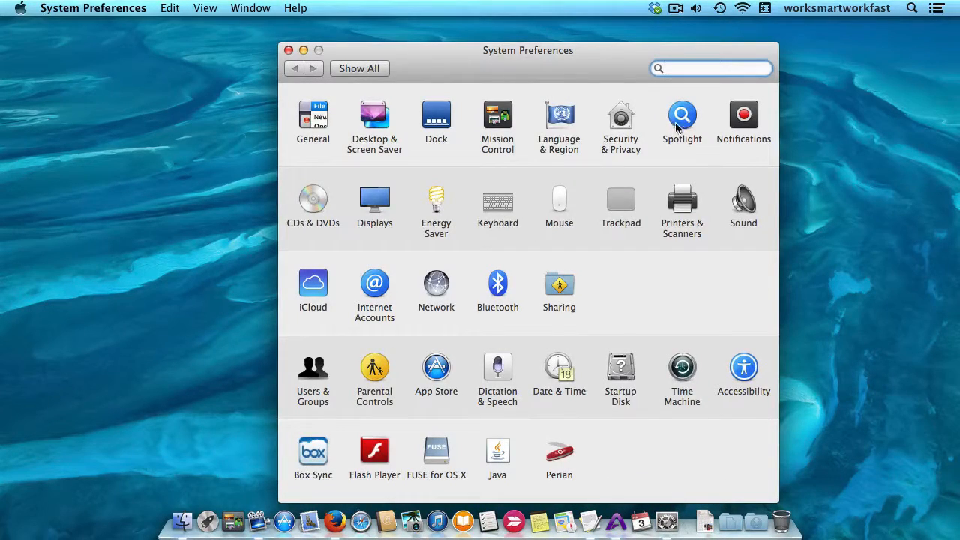
{"action": "left_click", "coordinate": [682, 116]}
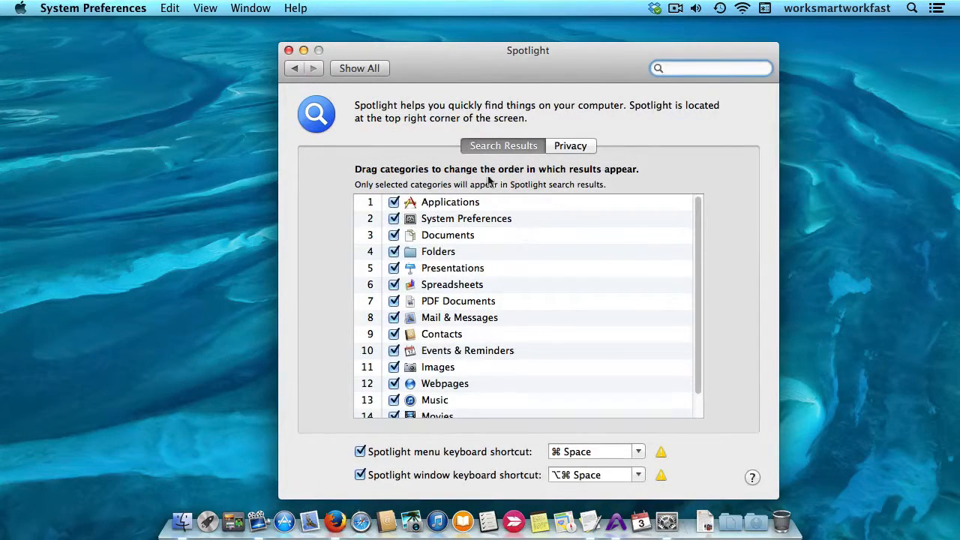
{"action": "mouse_move", "coordinate": [400, 210]}
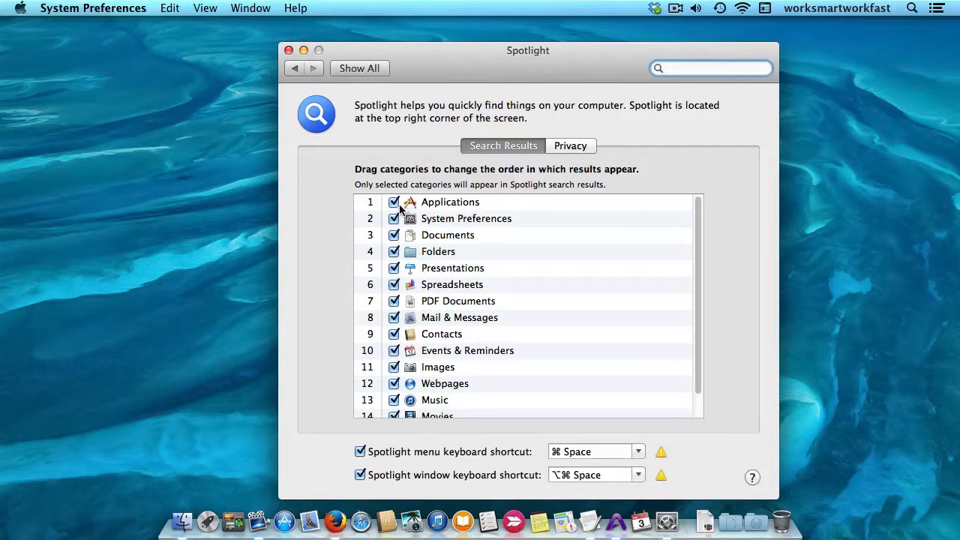
Step: Uncheck Applications, System Preferences and Contacts in Spotlight search results
{"action": "left_click", "coordinate": [394, 202]}
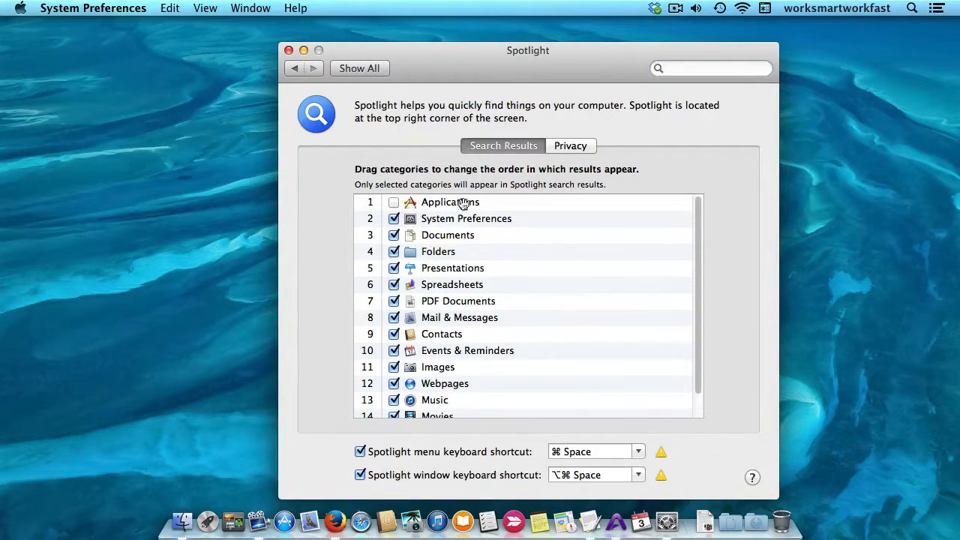
{"action": "mouse_move", "coordinate": [484, 211]}
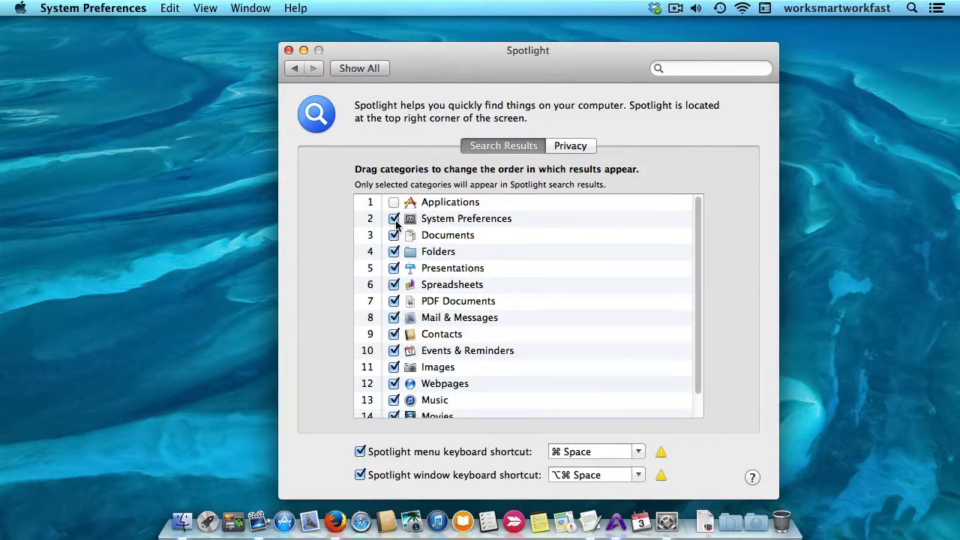
{"action": "left_click", "coordinate": [394, 218]}
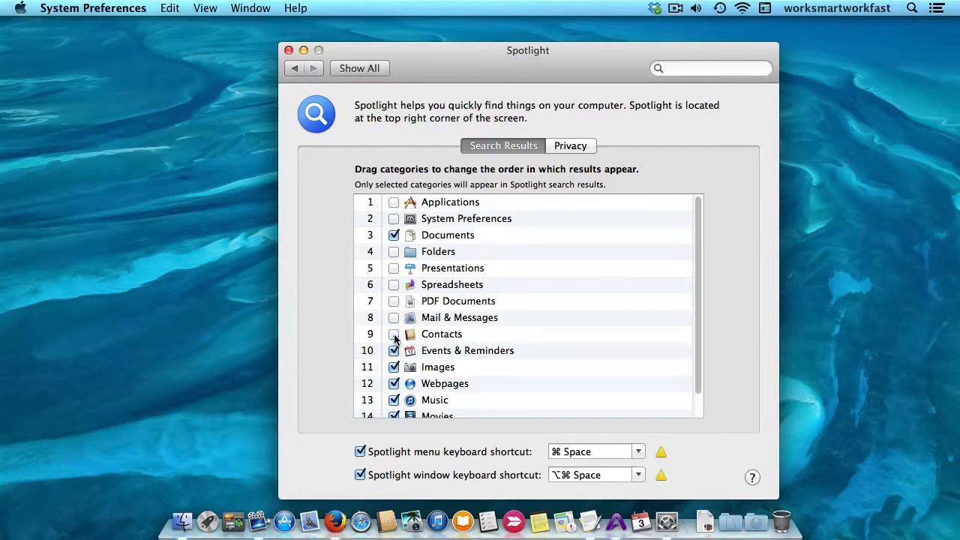
{"action": "left_click", "coordinate": [393, 317]}
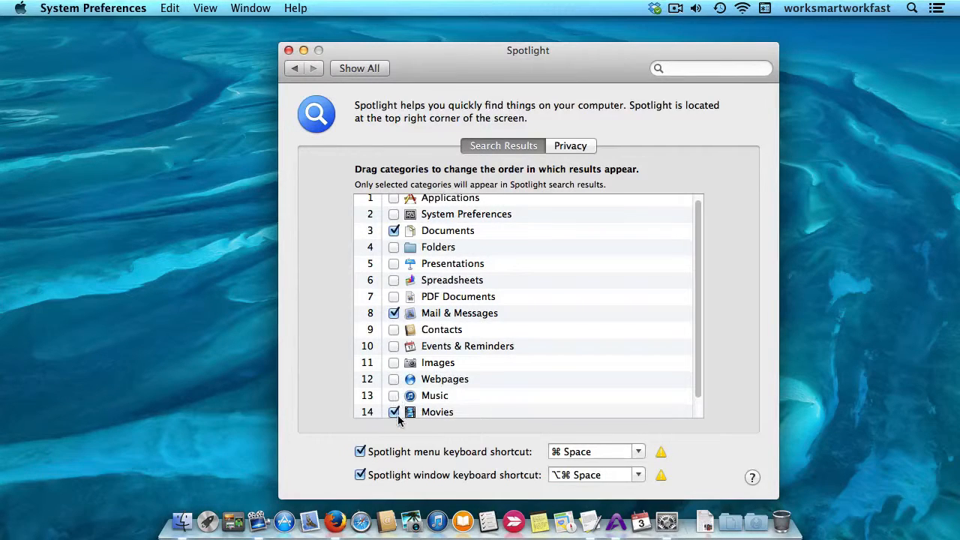
Step: Enable Folders, order Folders, Documents, Mail & Messages, and close System Preferences
{"action": "scroll", "scroll_direction": "down", "scroll_amount": 3}
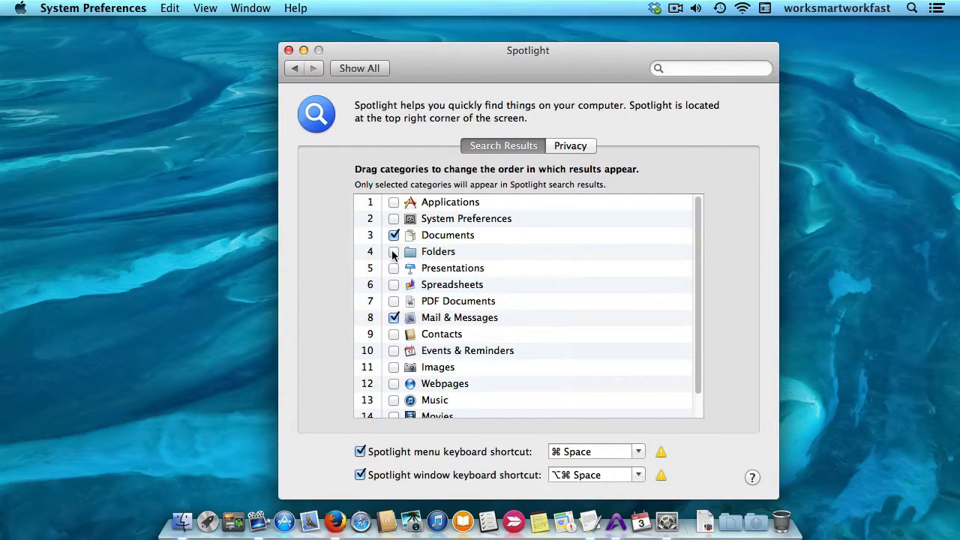
{"action": "left_click", "coordinate": [394, 251]}
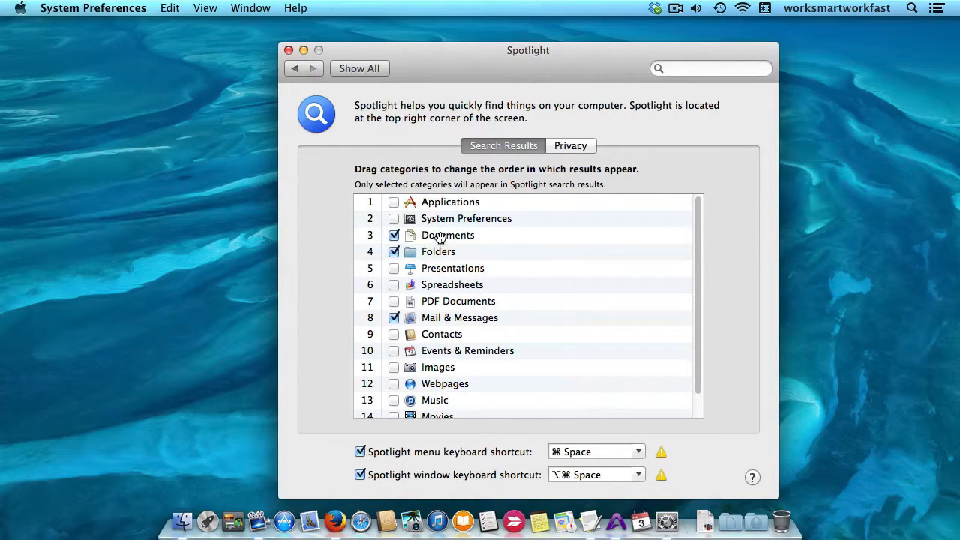
{"action": "left_click_drag", "start_coordinate": [448, 234], "coordinate": [448, 267]}
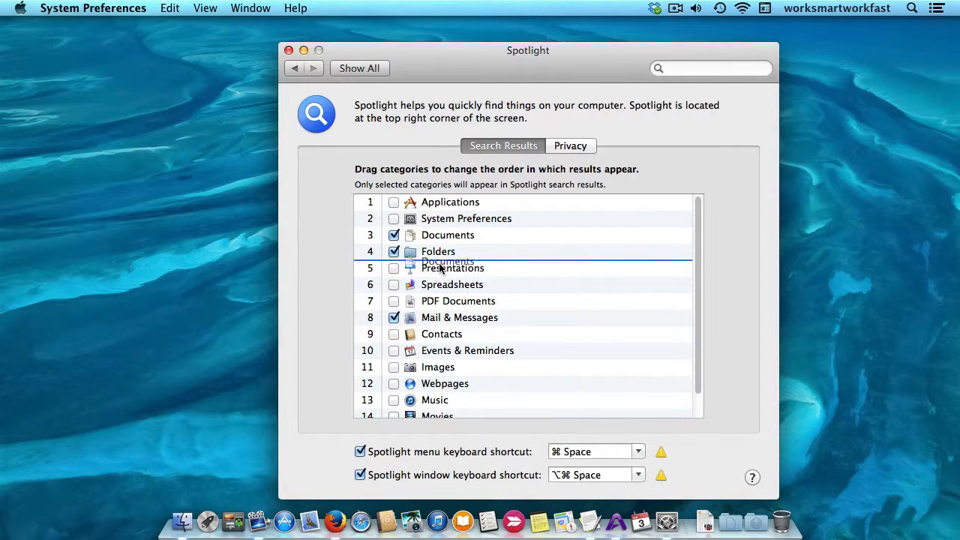
{"action": "left_click_drag", "start_coordinate": [447, 235], "coordinate": [447, 261]}
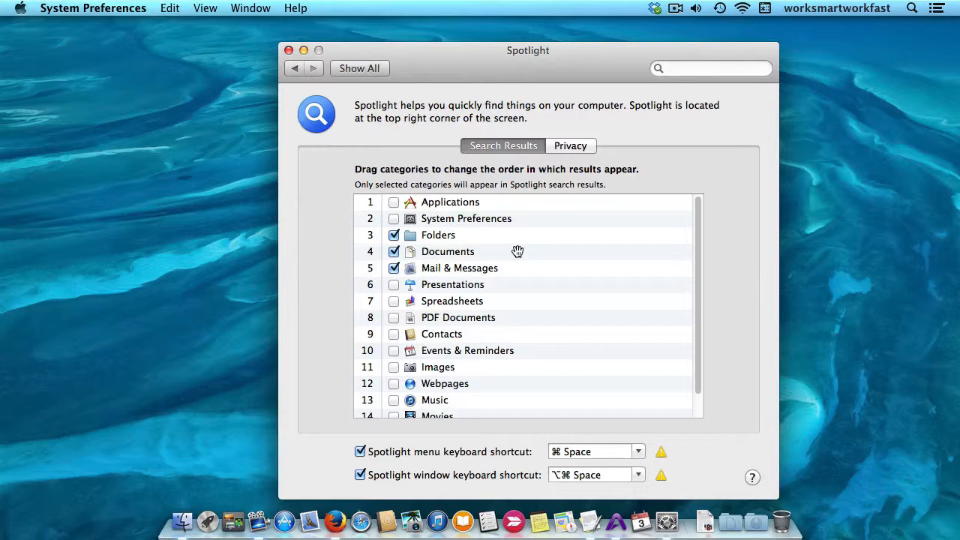
{"action": "mouse_move", "coordinate": [306, 105]}
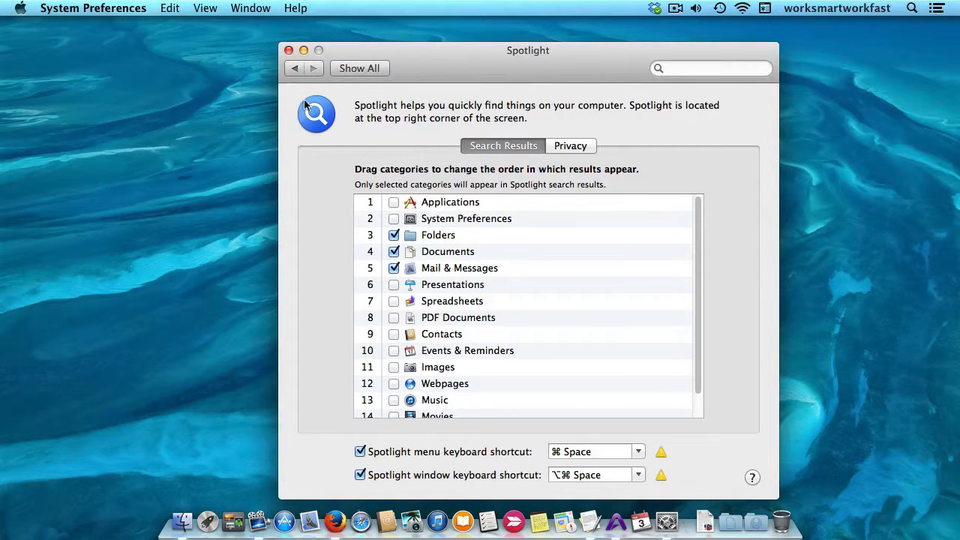
{"action": "left_click", "coordinate": [288, 51]}
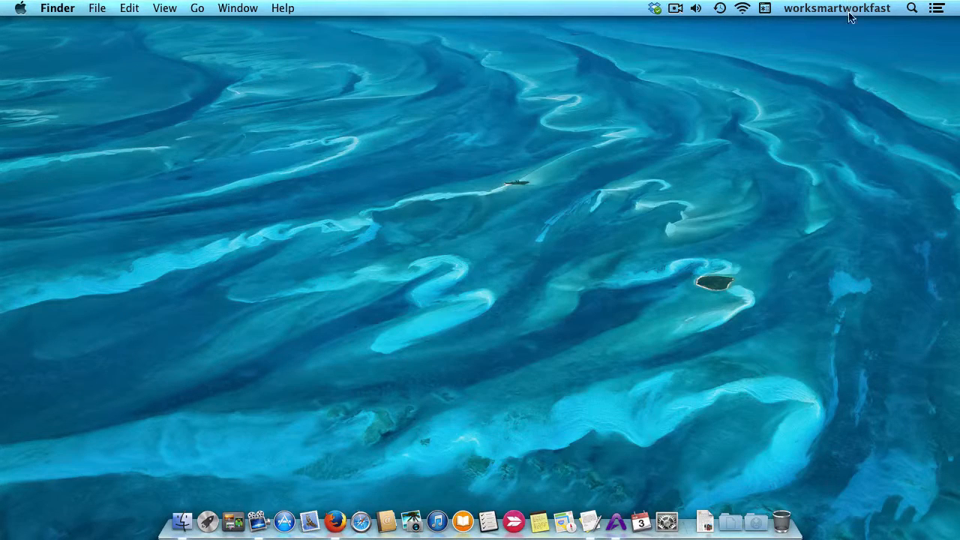
{"action": "left_click", "coordinate": [912, 8]}
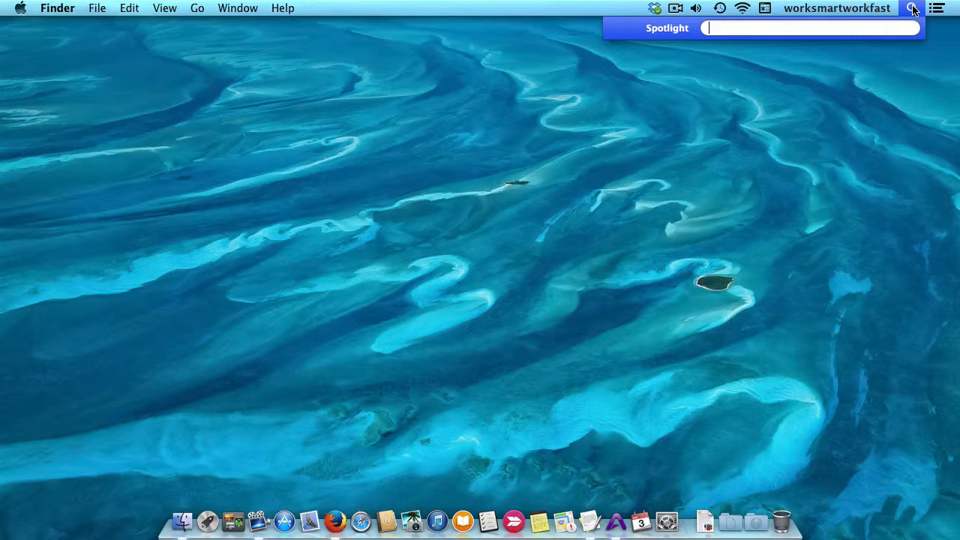
{"action": "type", "text": "test"}
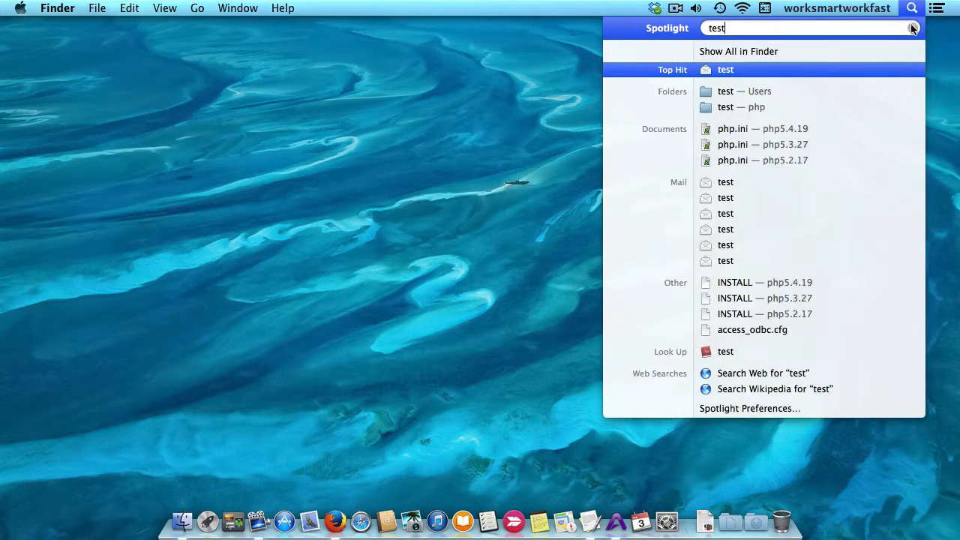
{"action": "mouse_move", "coordinate": [744, 91]}
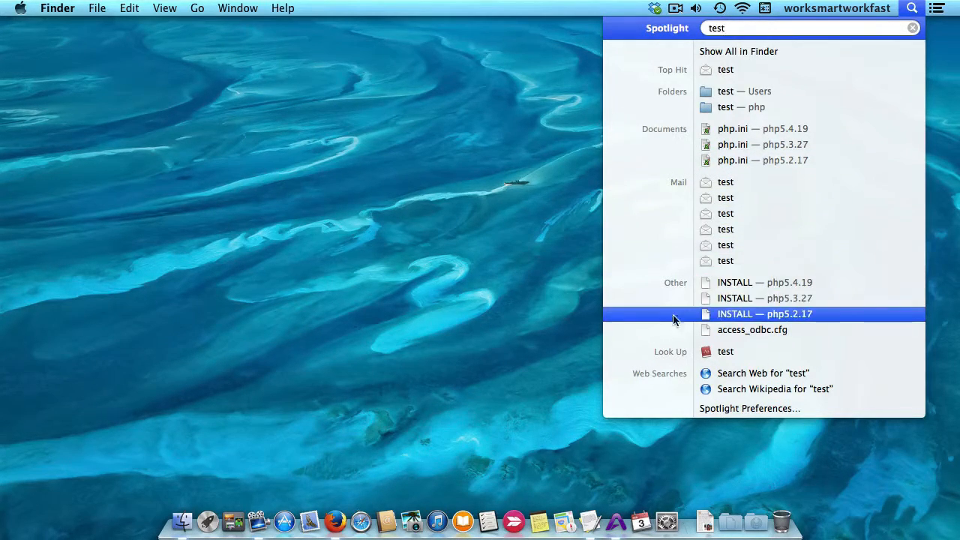
{"action": "mouse_move", "coordinate": [568, 427]}
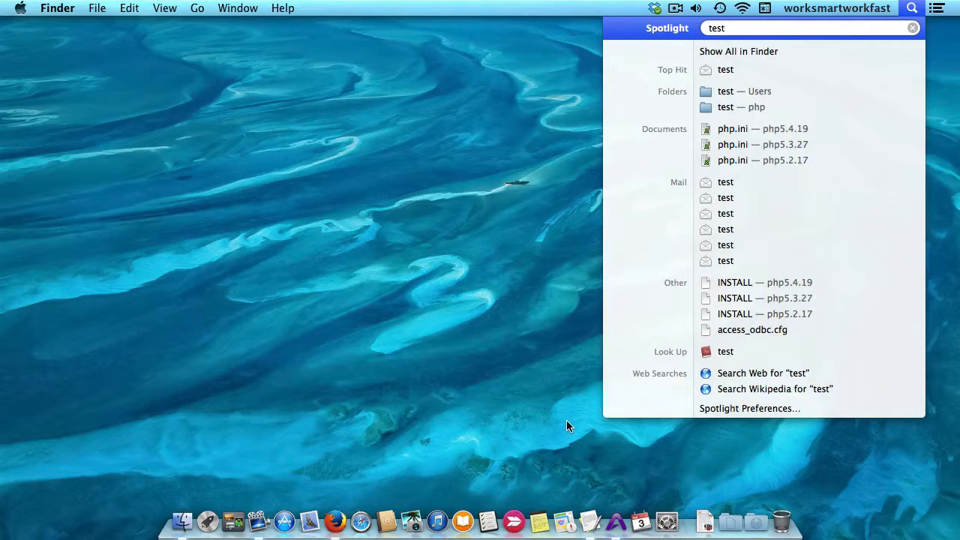
{"action": "mouse_move", "coordinate": [557, 67]}
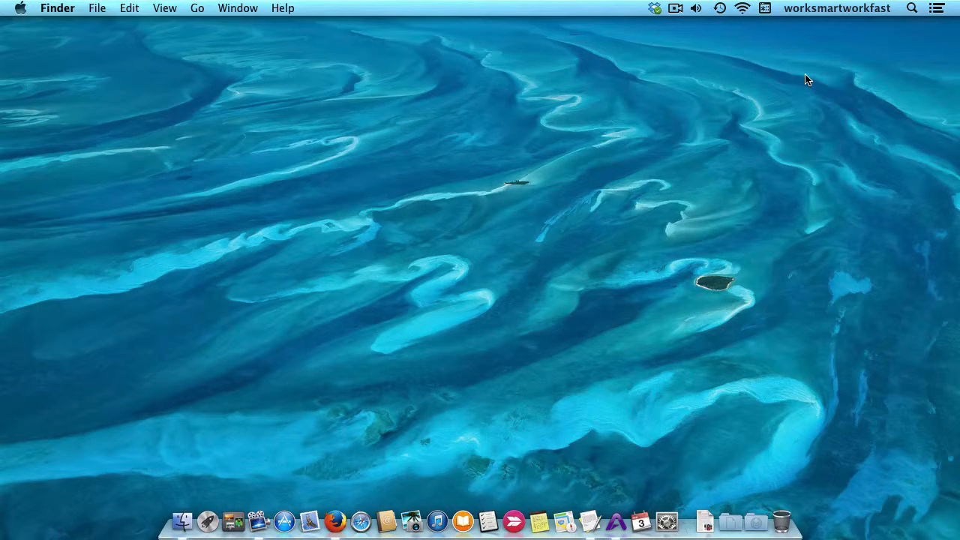
{"action": "mouse_move", "coordinate": [731, 400]}
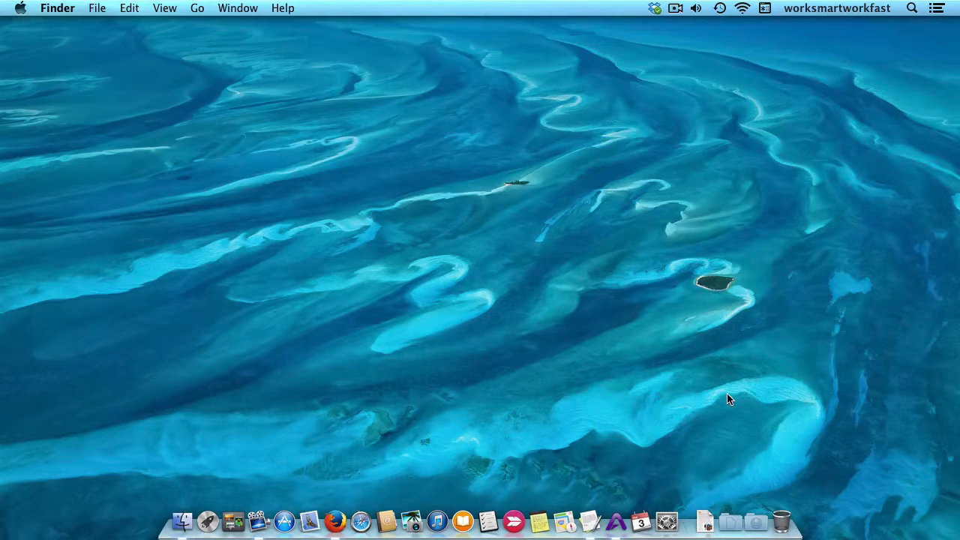
Step: Reopen System Preferences' Spotlight pane and scroll through the result categories
{"action": "left_click", "coordinate": [666, 521]}
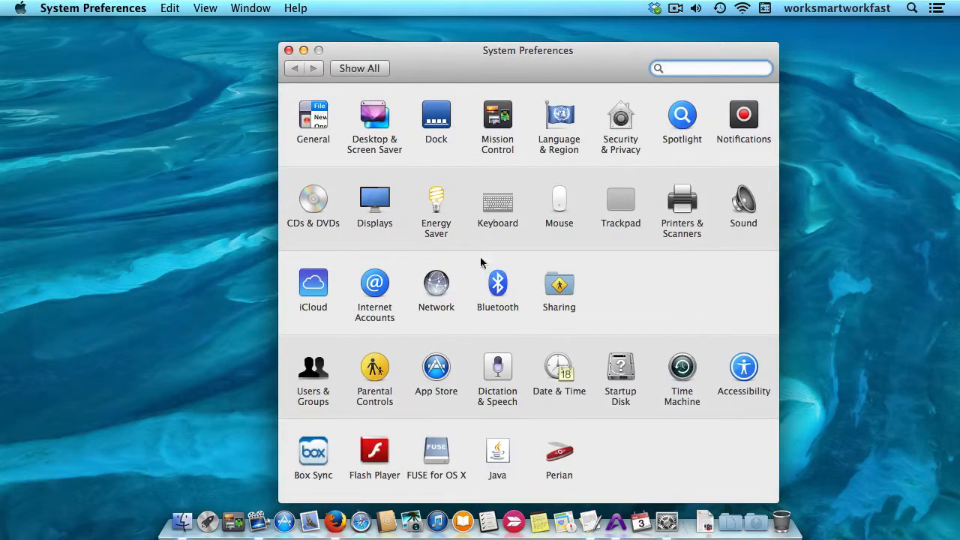
{"action": "left_click", "coordinate": [681, 116]}
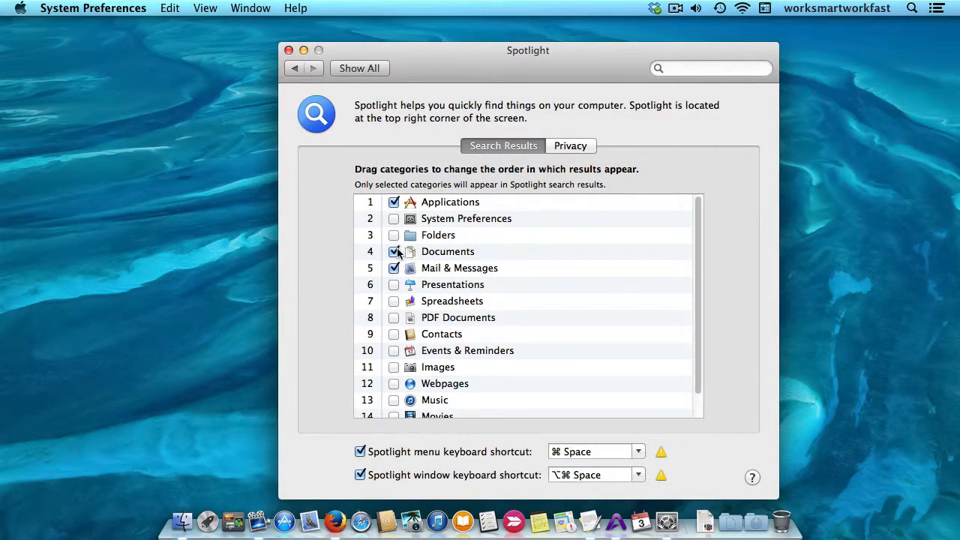
{"action": "scroll", "scroll_direction": "down", "scroll_amount": 3}
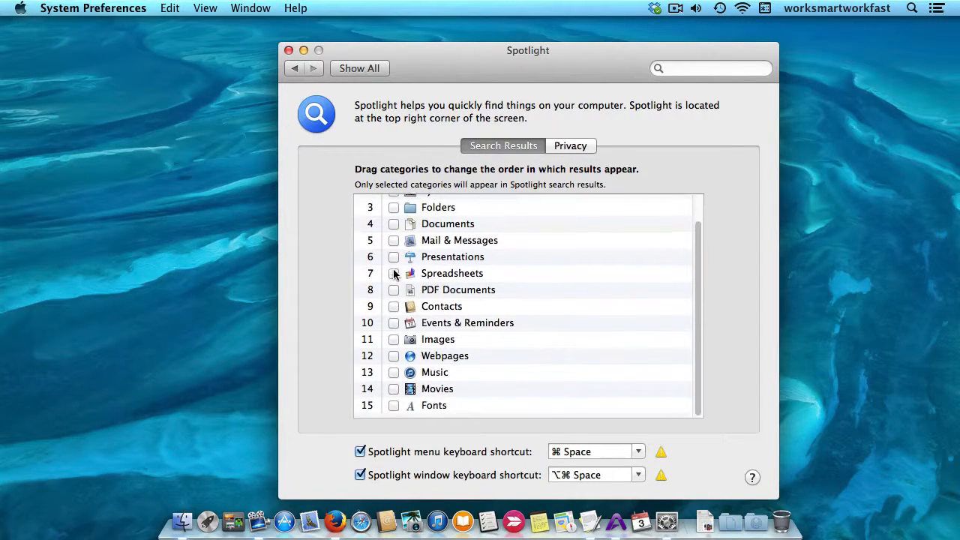
Step: Close System Preferences and search Spotlight for 'mail'
{"action": "left_click", "coordinate": [289, 50]}
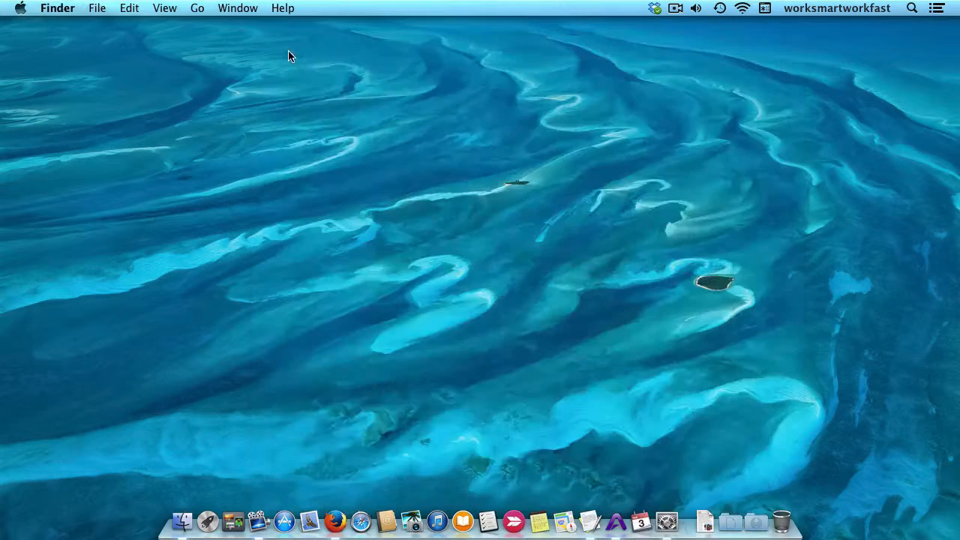
{"action": "left_click", "coordinate": [912, 8]}
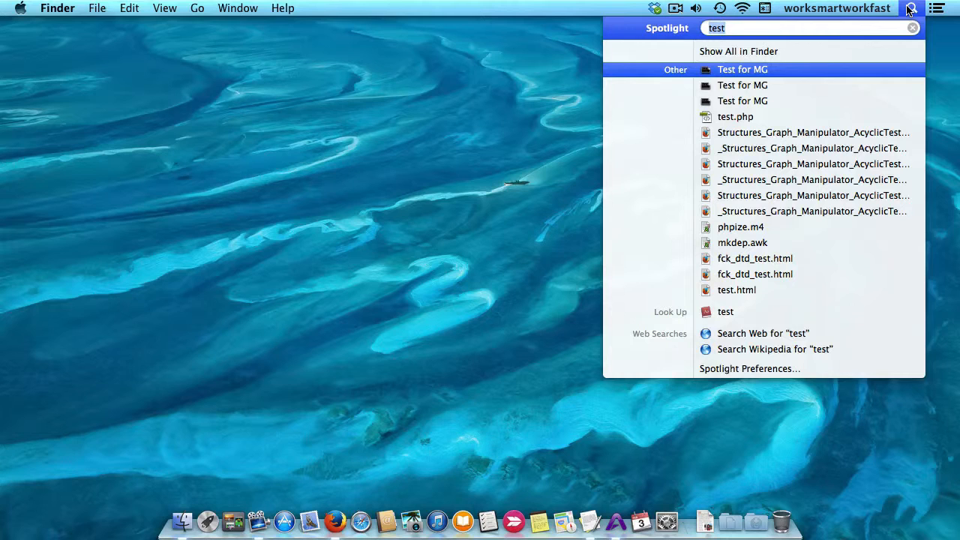
{"action": "type", "text": "mail"}
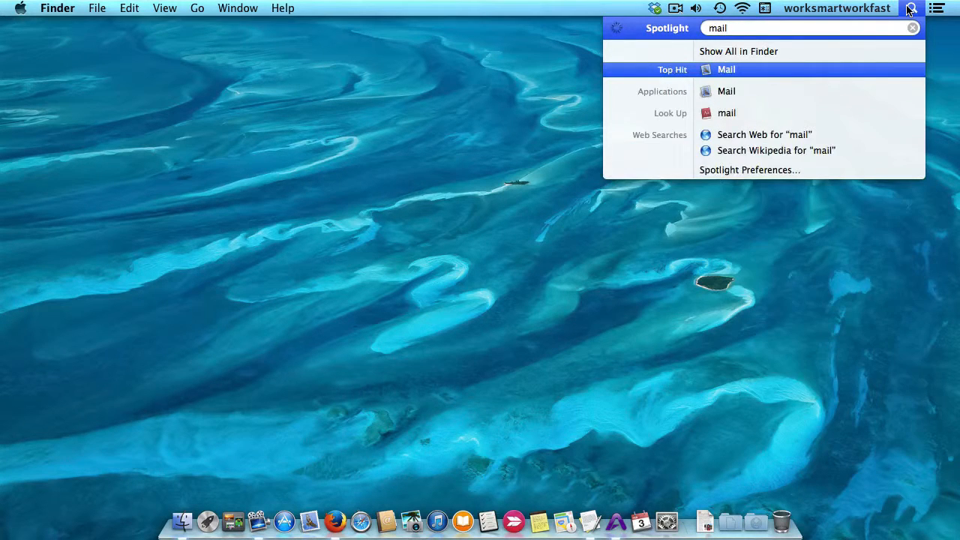